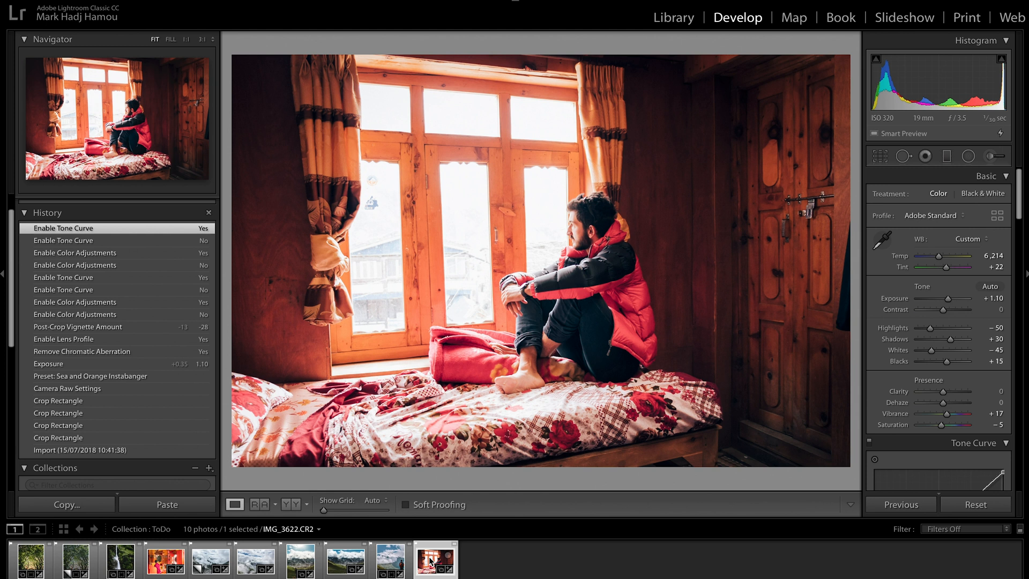
# - Select both the window-seat and mountain hiker photos and send them to Photoshop
pyautogui.click(389, 559)
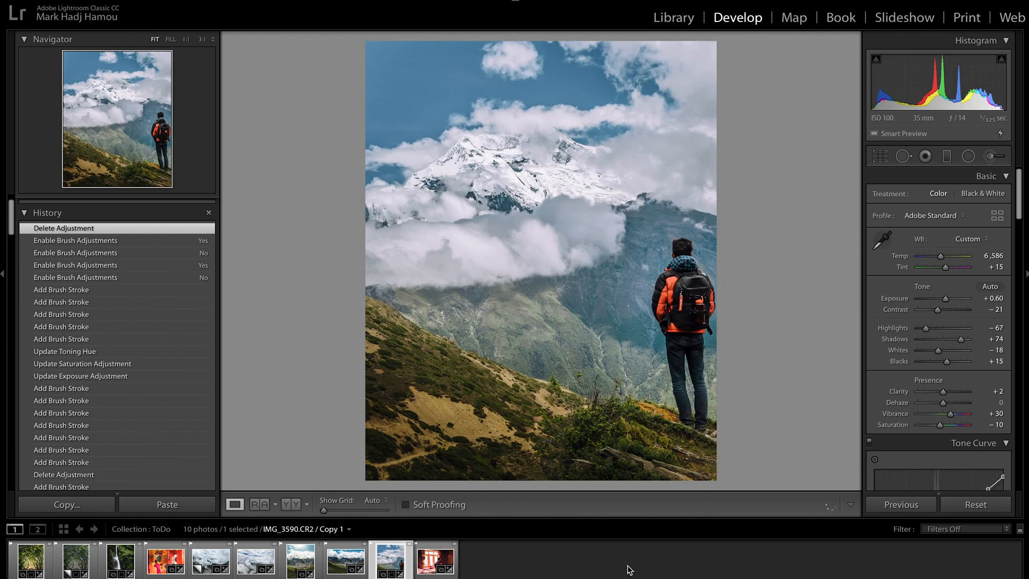
pyautogui.moveTo(352, 61)
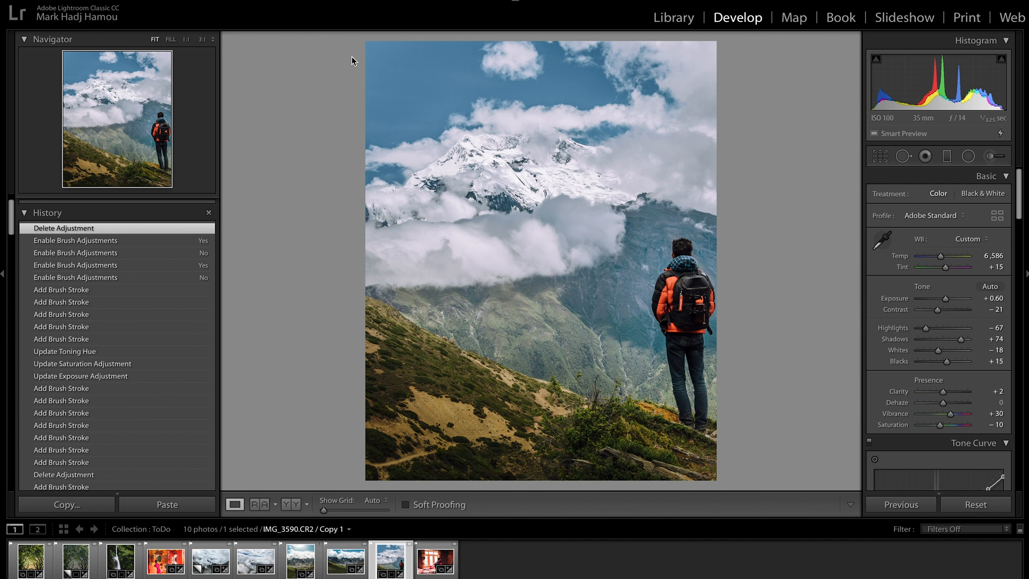
pyautogui.moveTo(357, 56)
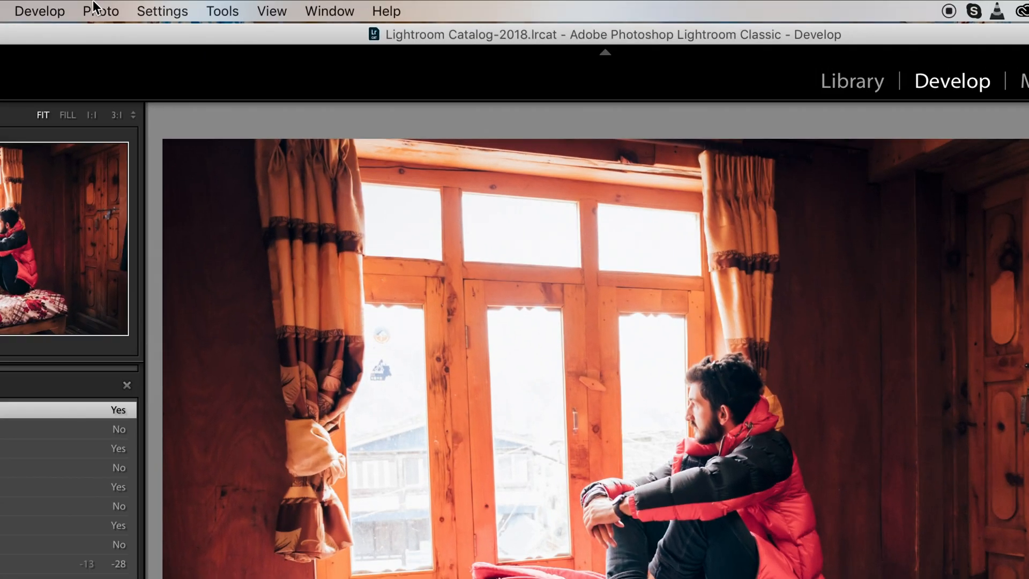
pyautogui.click(100, 12)
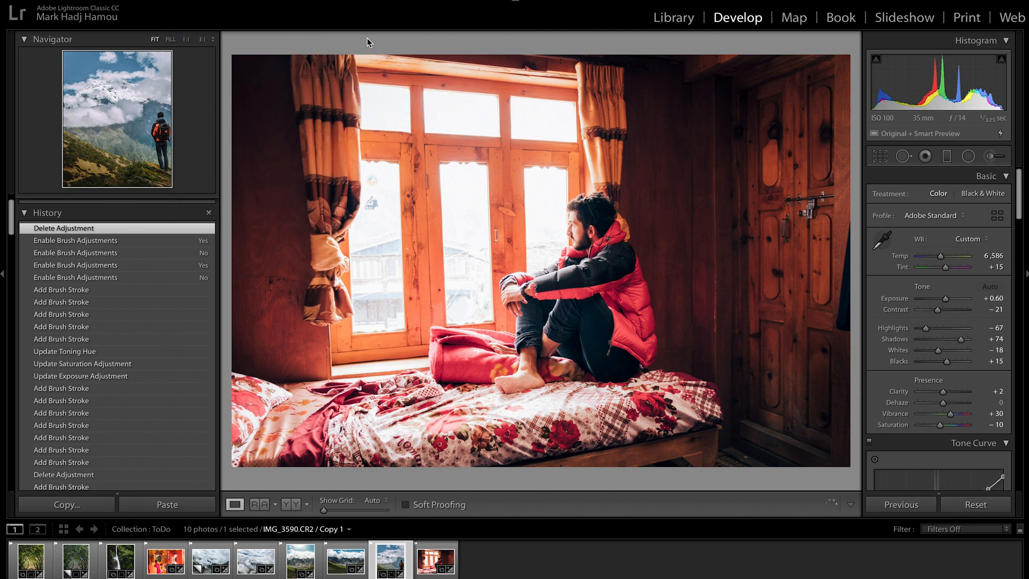
pyautogui.moveTo(460, 215)
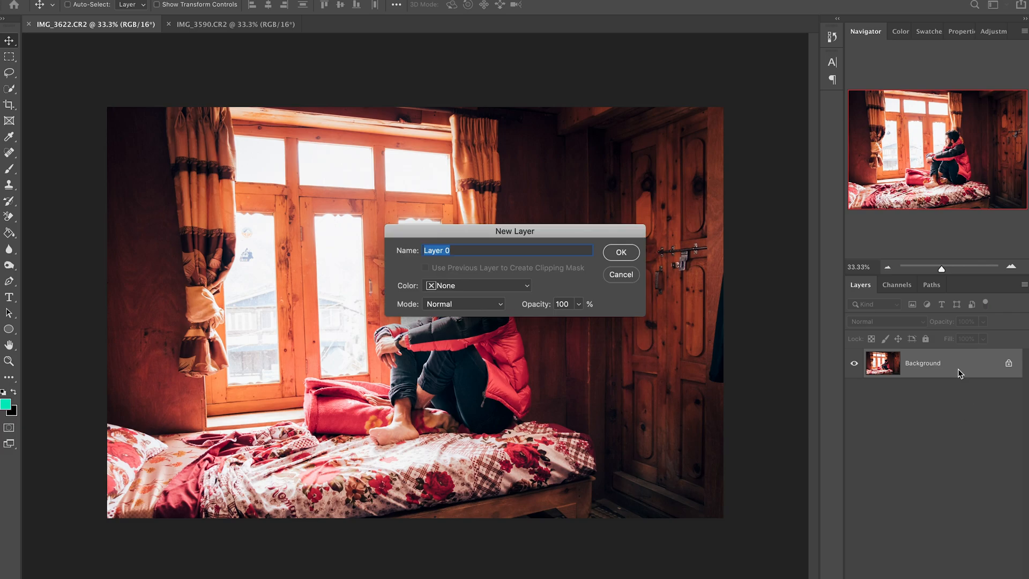
# - Convert the interior photo's locked Background into editable Layer 0
pyautogui.click(619, 252)
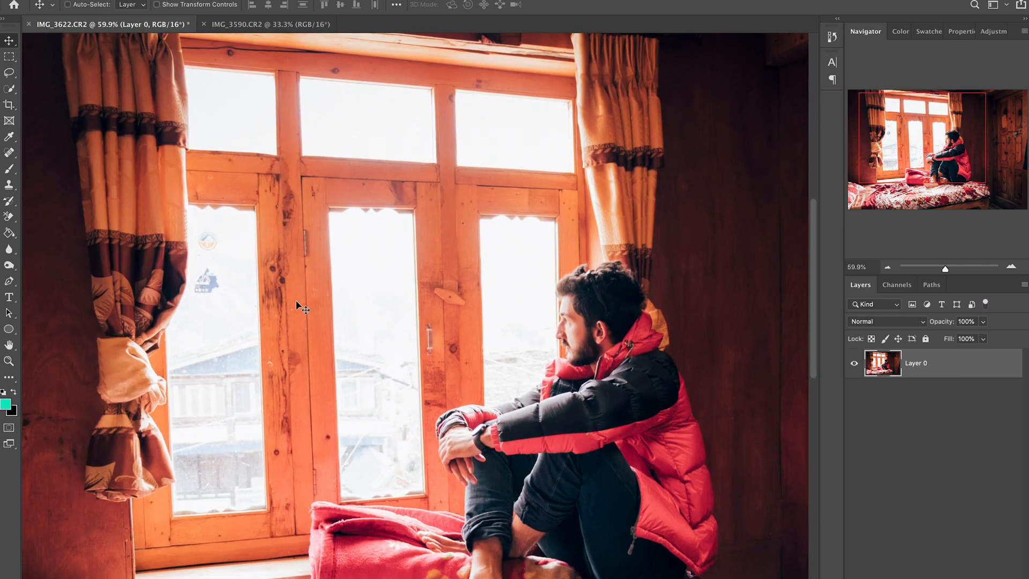
pyautogui.moveTo(236, 281)
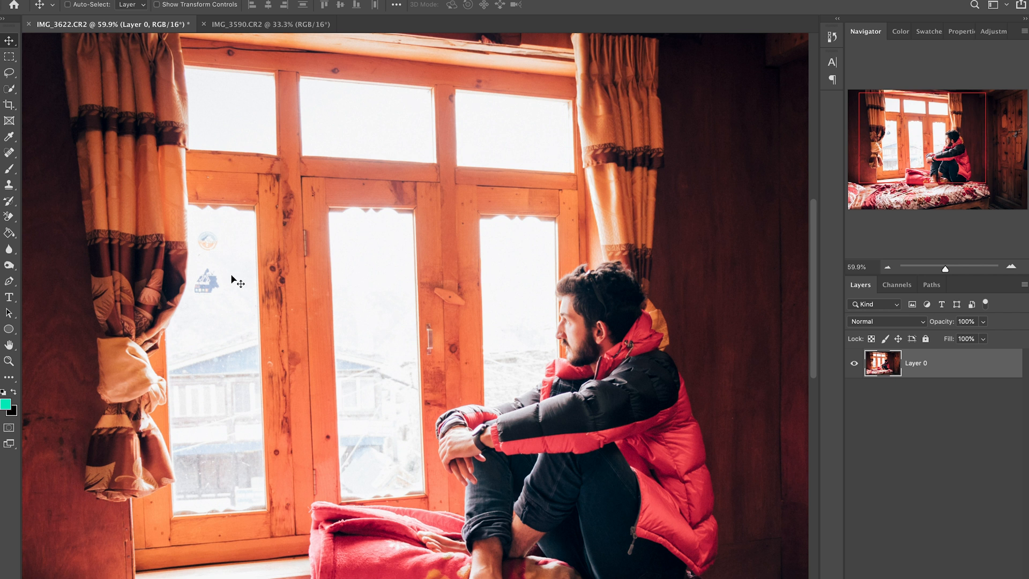
pyautogui.moveTo(243, 290)
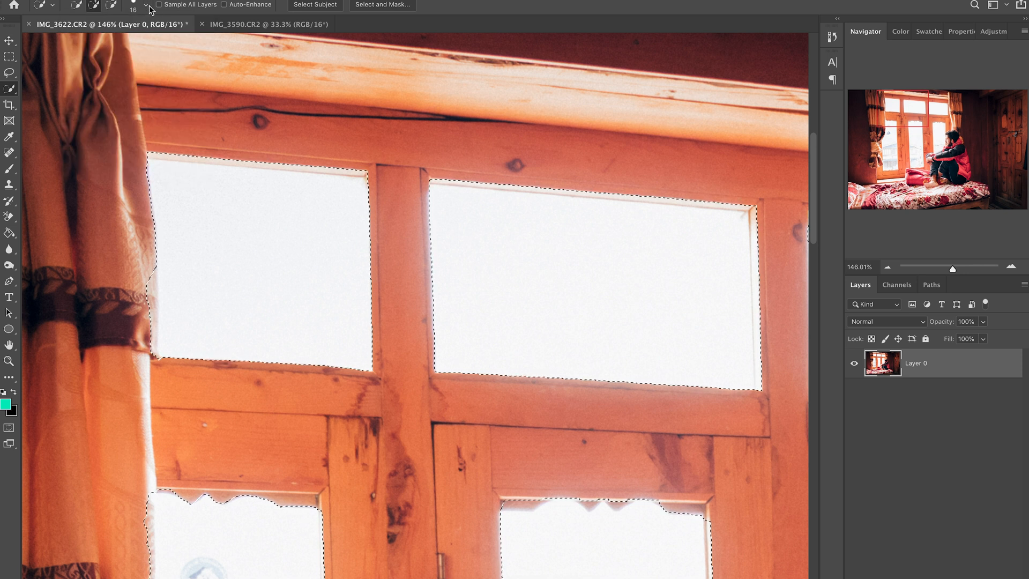
# - Enlarge the Quick Selection brush and paint over each bright window pane
pyautogui.click(142, 6)
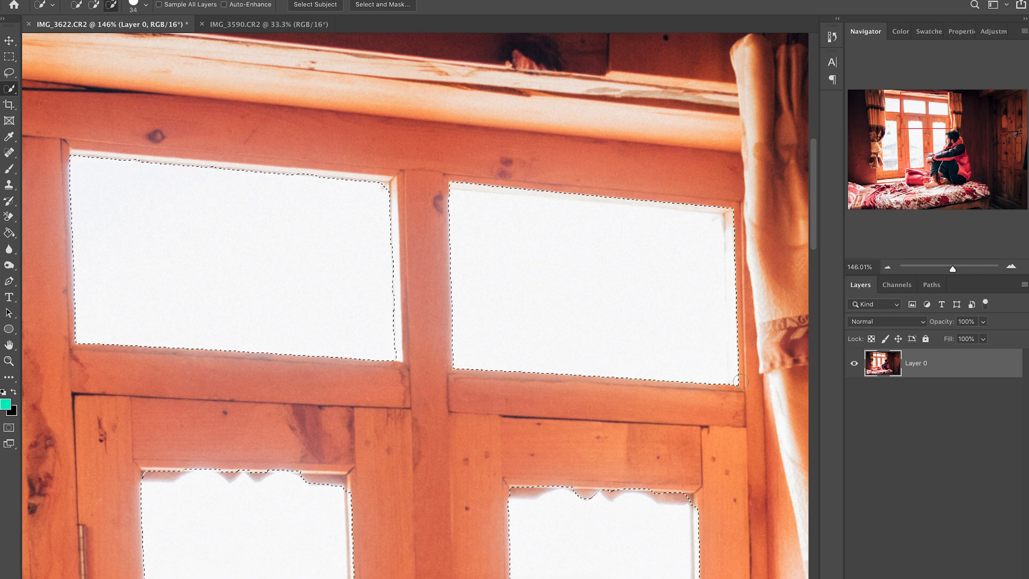
pyautogui.scroll(-3)
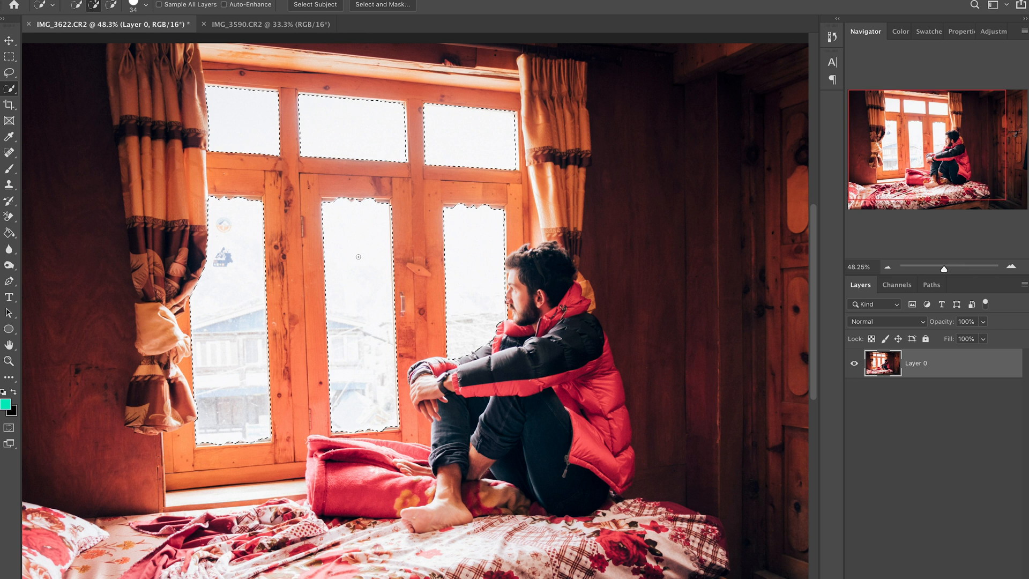
pyautogui.moveTo(381, 6)
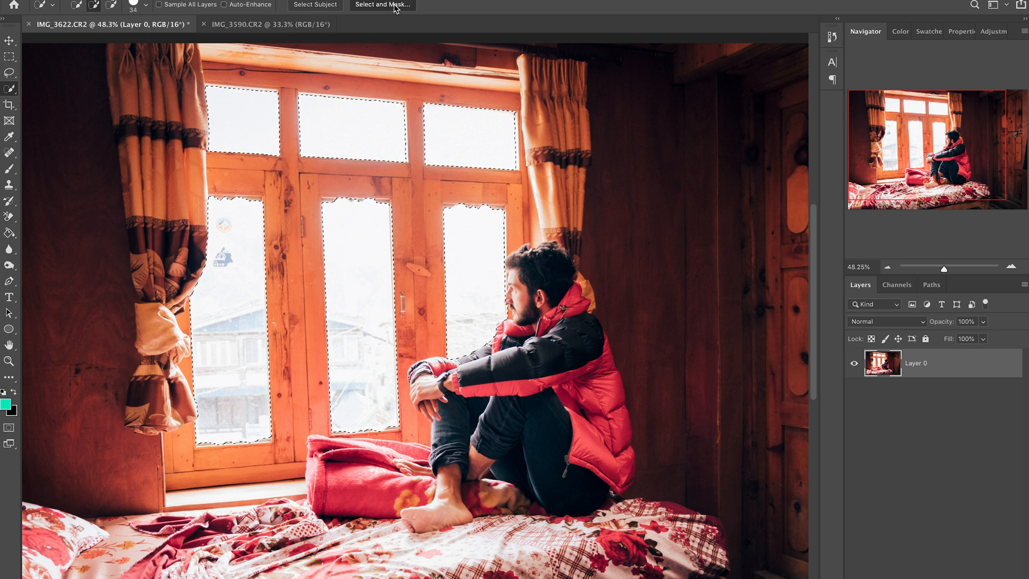
# - Refine the window selection, mask out the panes, and switch to the IMG_3590 document
pyautogui.click(381, 6)
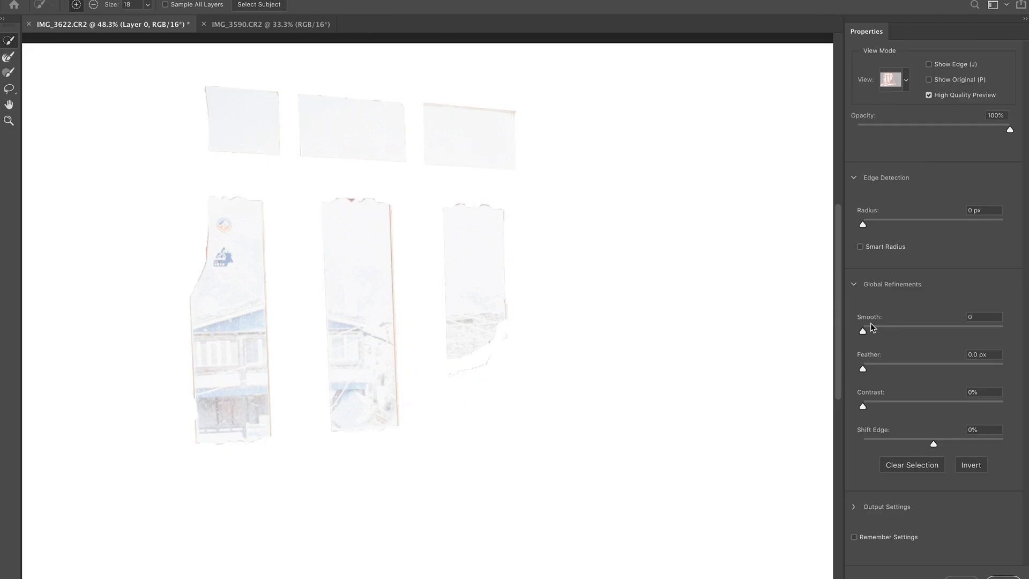
pyautogui.moveTo(884, 337)
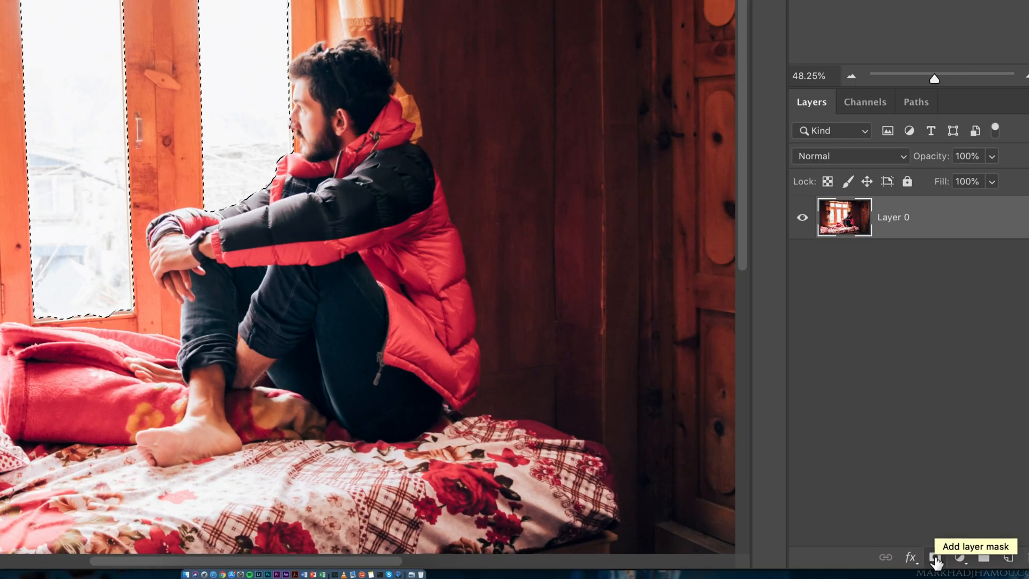
pyautogui.click(933, 558)
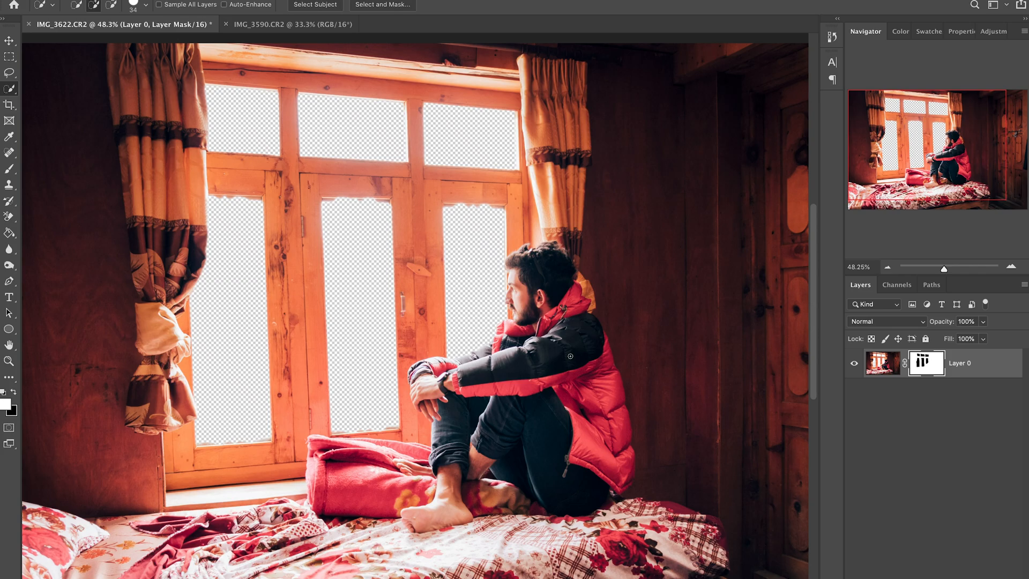
pyautogui.click(9, 40)
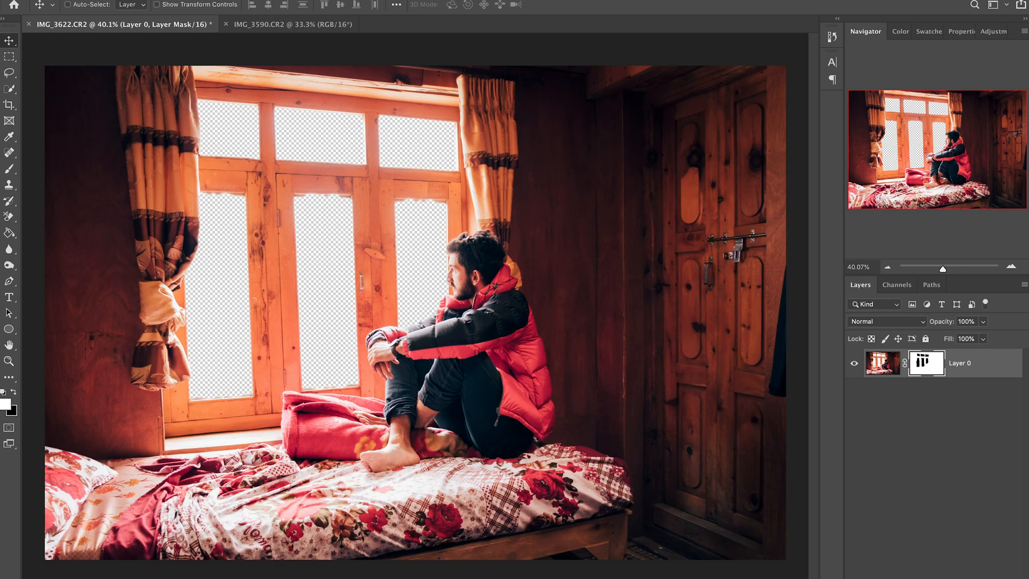
pyautogui.click(291, 24)
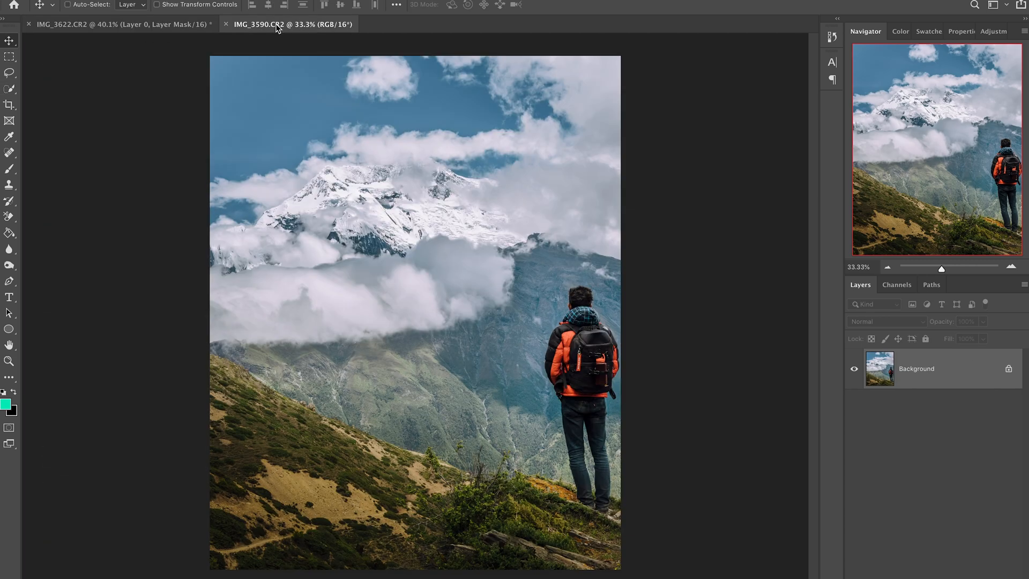
# - Bring the mountain photo in as Layer 1 beneath Layer 0 and close IMG_3590
pyautogui.doubleClick(915, 368)
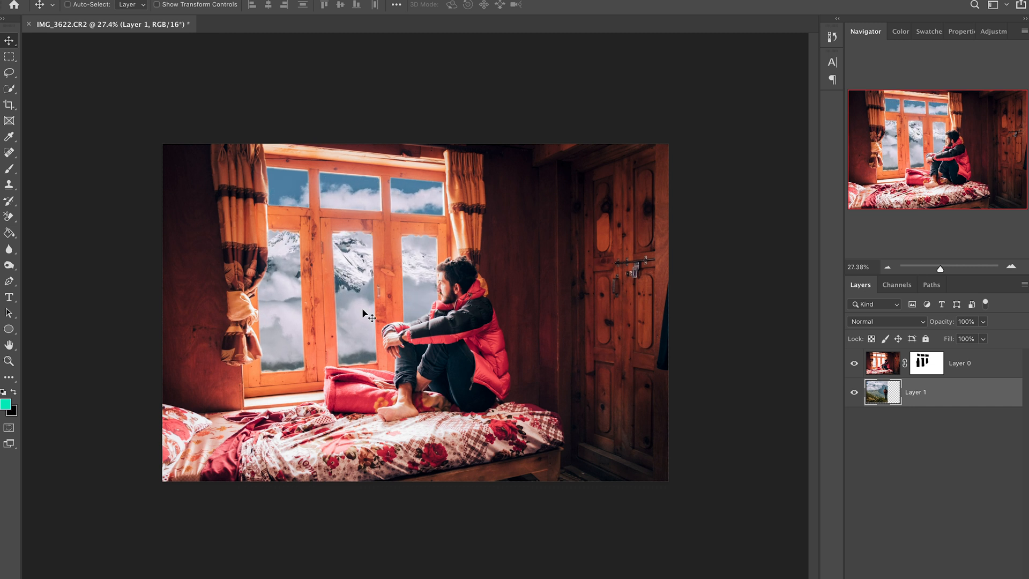
pyautogui.scroll(3)
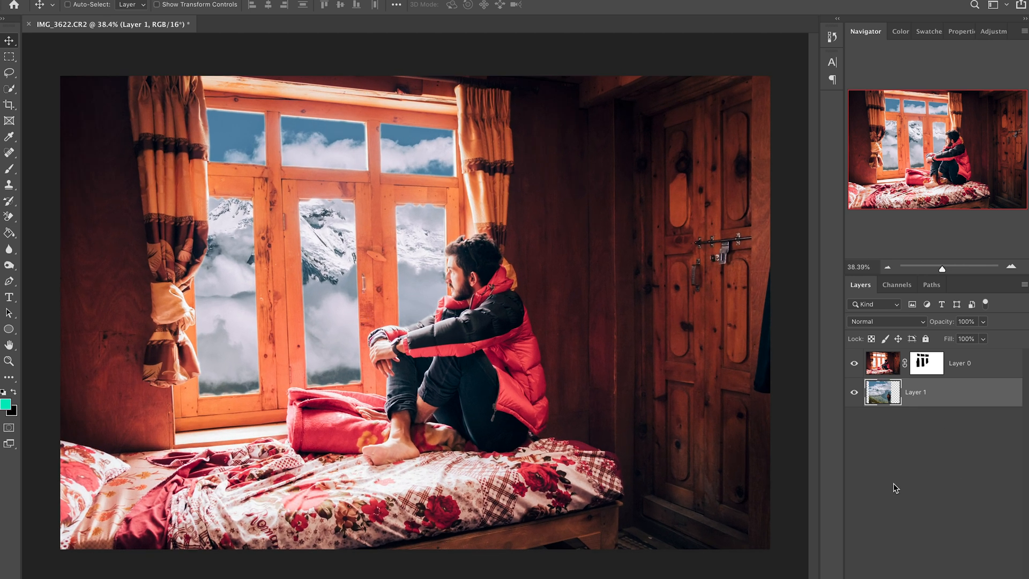
pyautogui.click(958, 556)
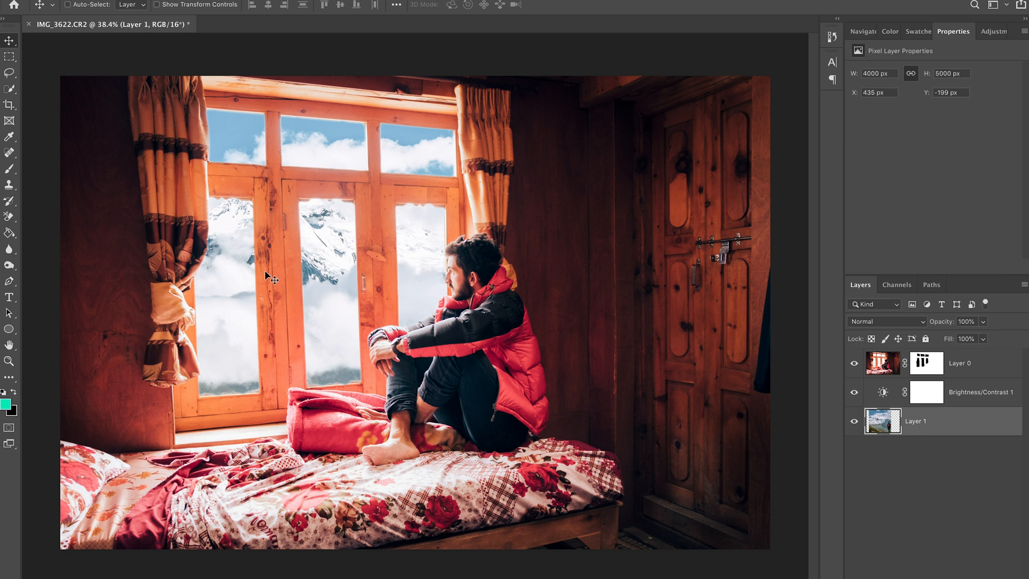
pyautogui.moveTo(323, 215)
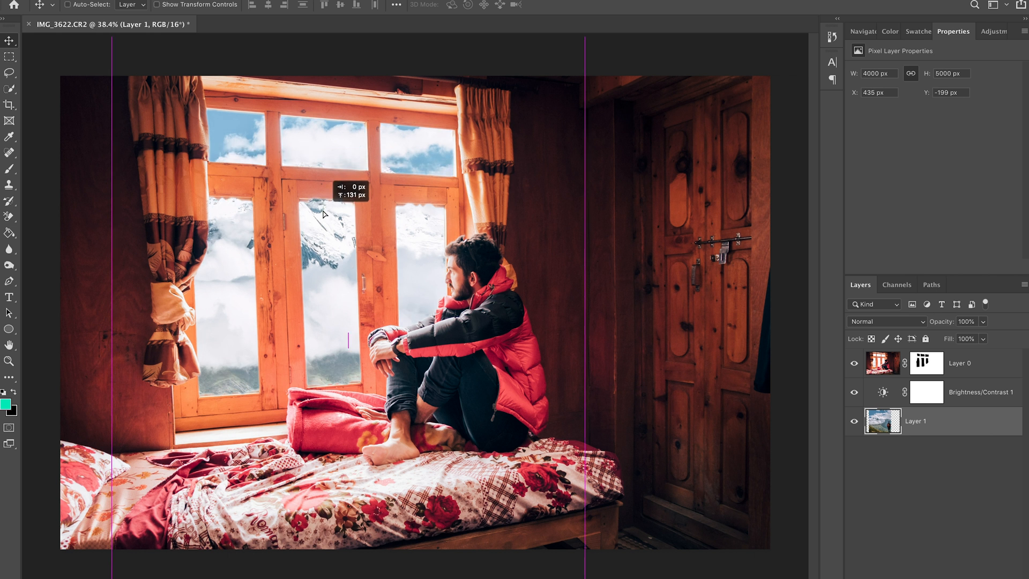
# - Drag the mountain layer to shift the view within the window panes
pyautogui.moveTo(321, 213); pyautogui.dragTo(332, 220)
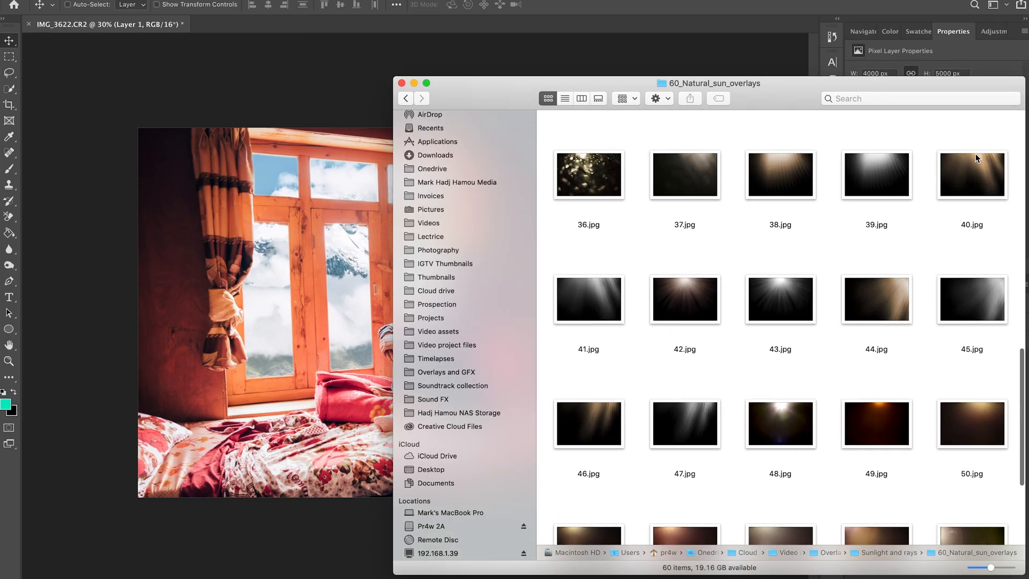
# - Choose light-ray overlay 40.jpg from the 60_Natural_sun_overlays folder
pyautogui.click(971, 173)
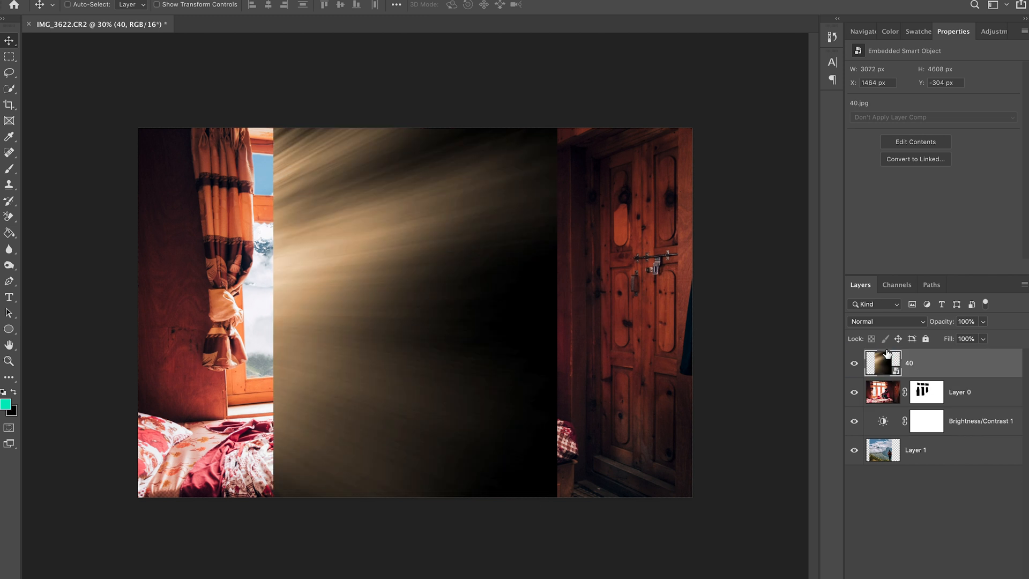
pyautogui.moveTo(372, 283)
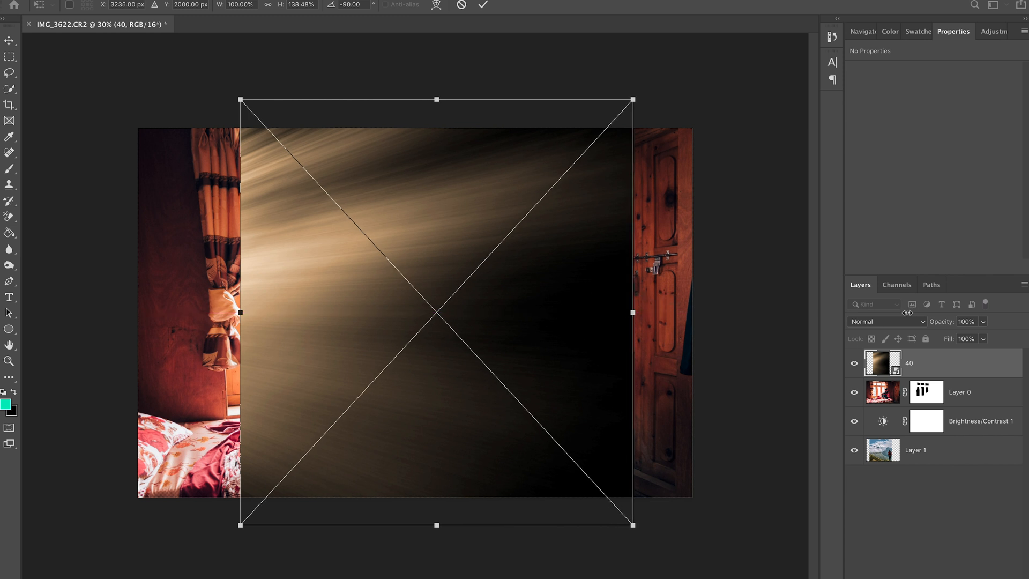
# - Set light-ray layer 40 to Screen blending with a white layer mask
pyautogui.click(886, 321)
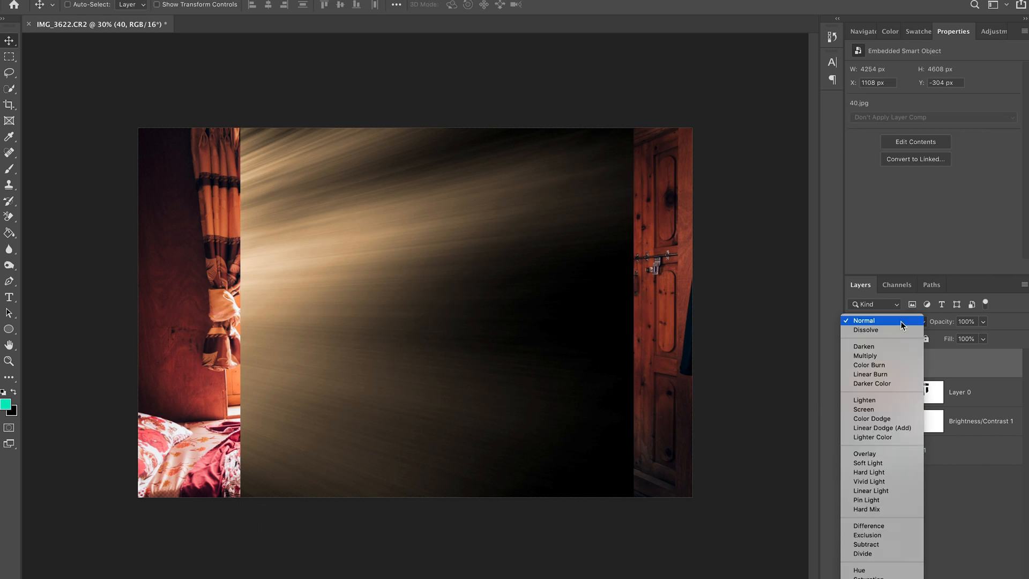
pyautogui.click(863, 408)
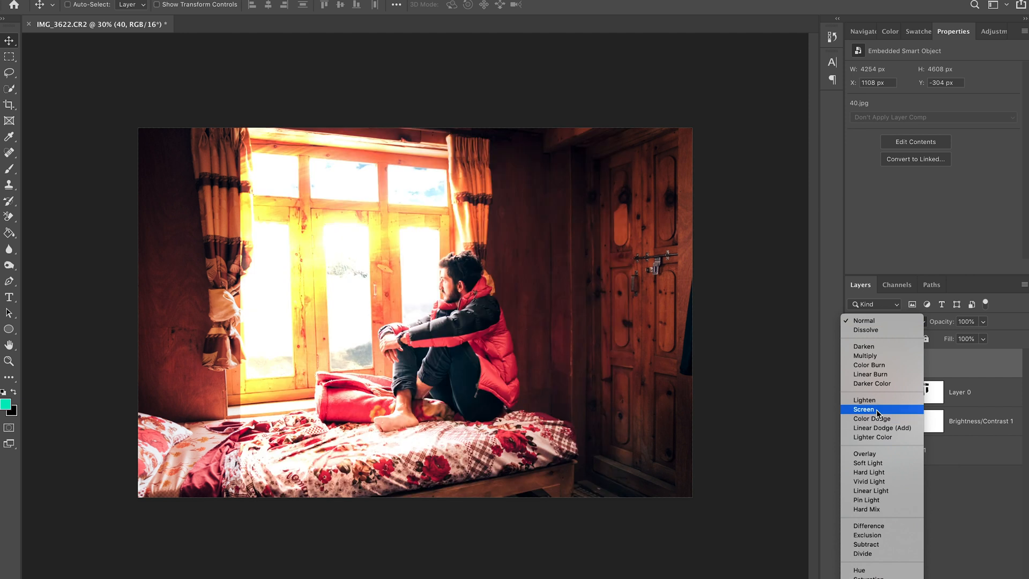
pyautogui.click(864, 409)
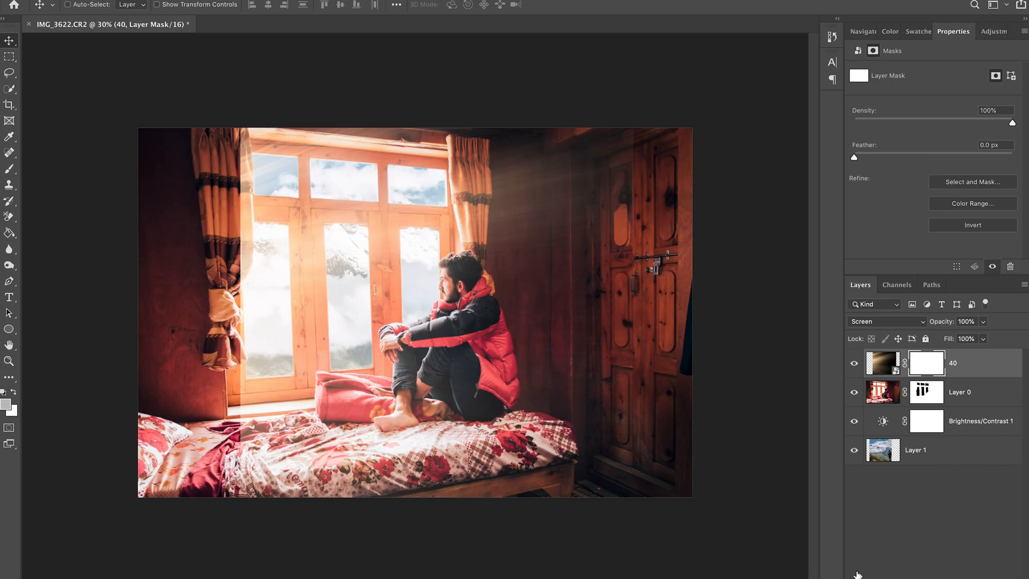
pyautogui.click(10, 153)
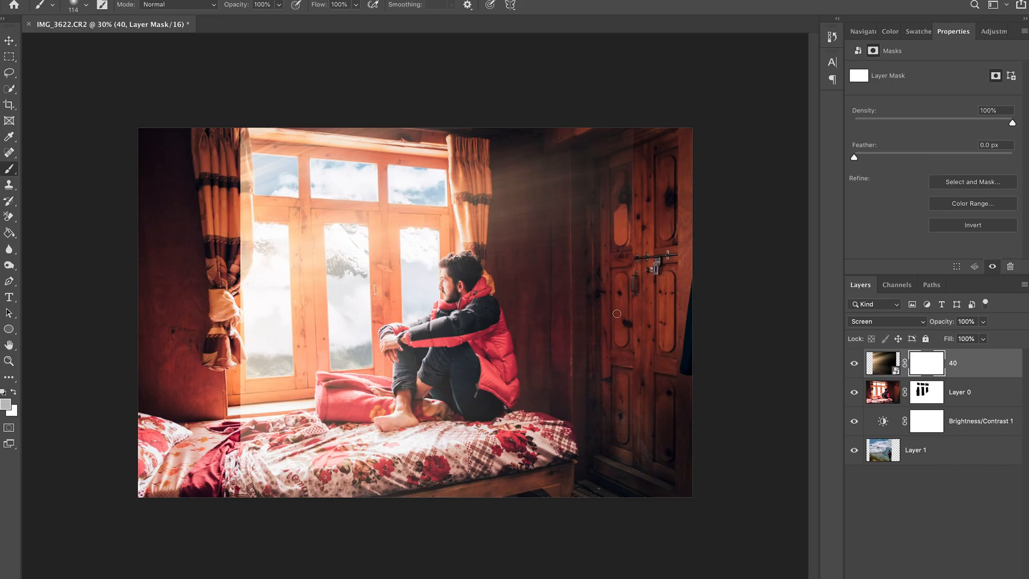
# - Set a soft round brush size and paint out rays over the left room and curtain
pyautogui.click(87, 6)
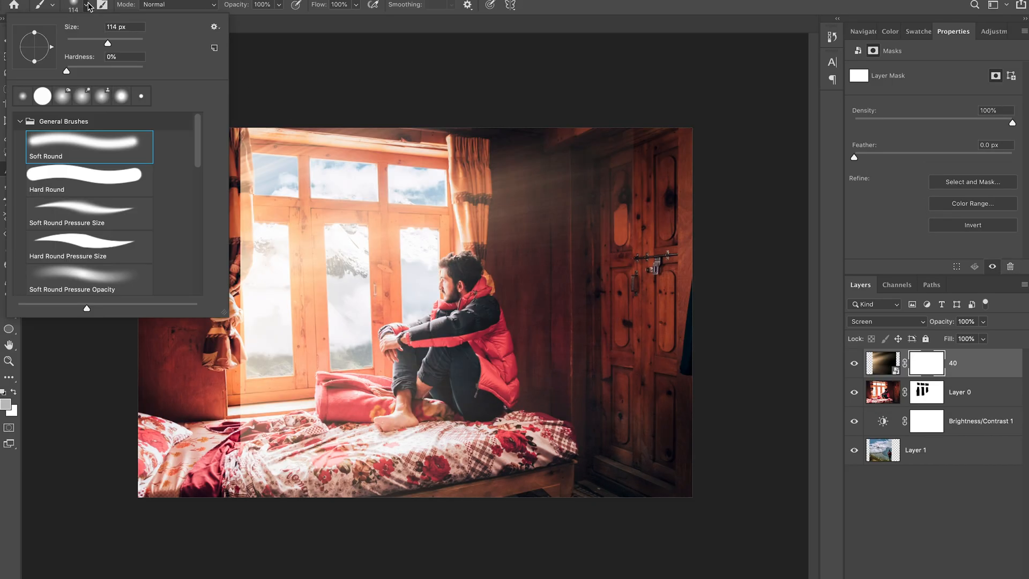
pyautogui.tripleClick(116, 27)
pyautogui.write('284')
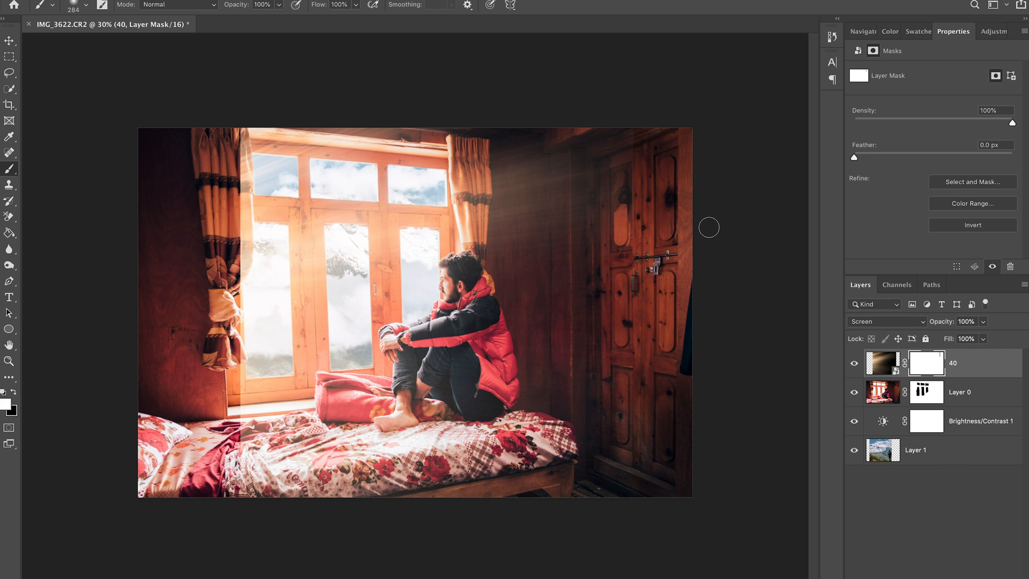
pyautogui.moveTo(634, 119)
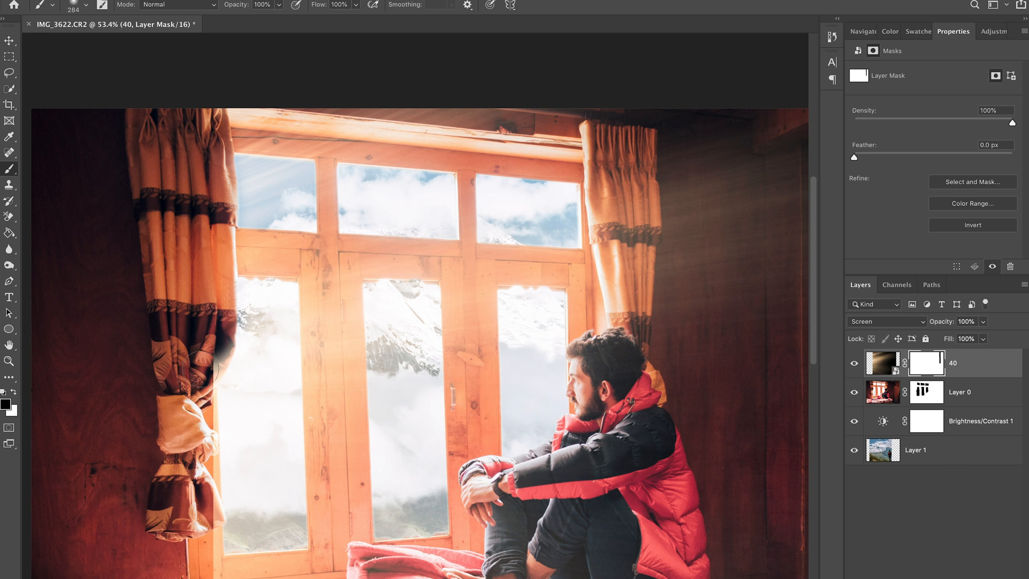
pyautogui.scroll(-3)
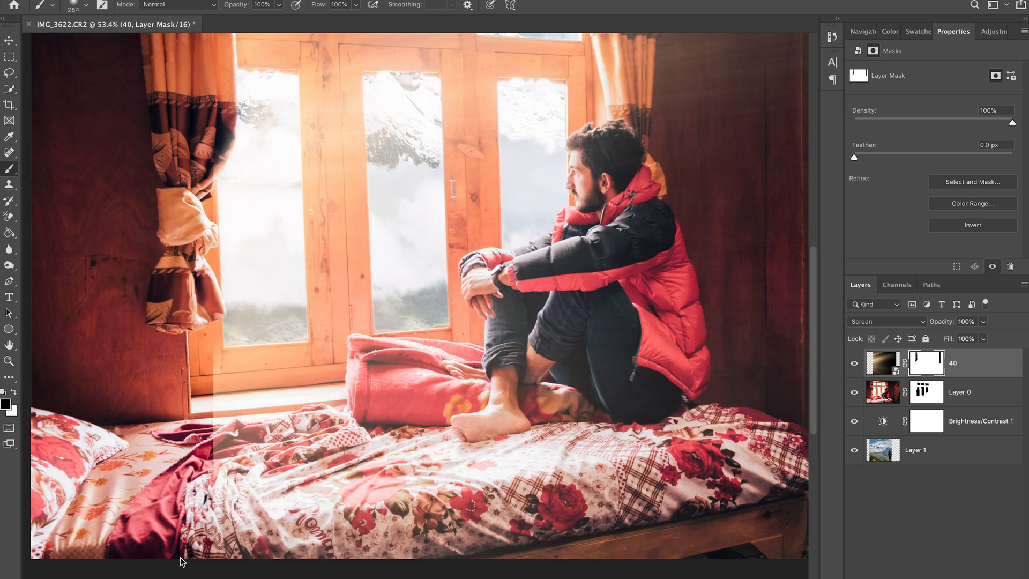
pyautogui.scroll(-3)
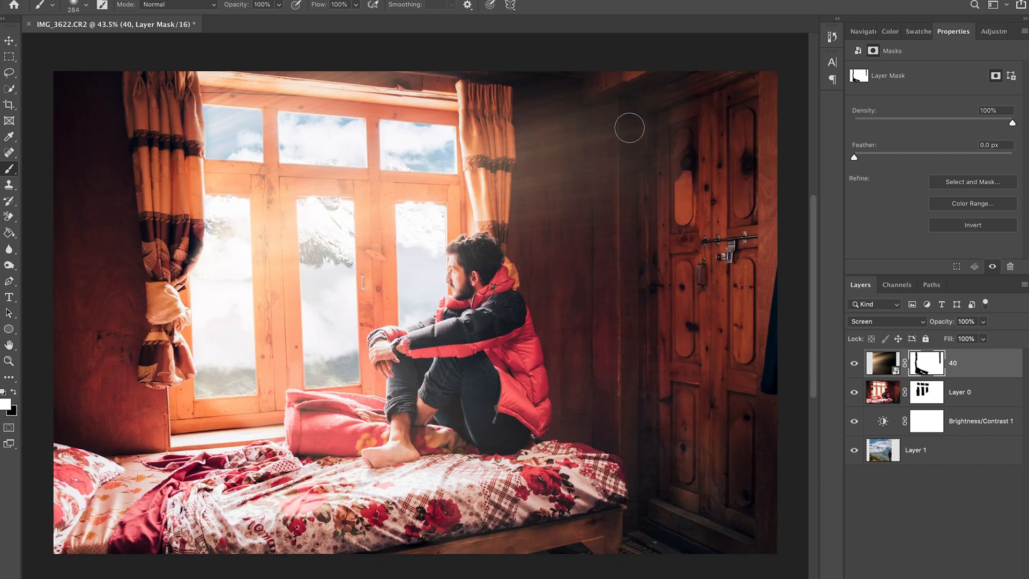
pyautogui.scroll(-3)
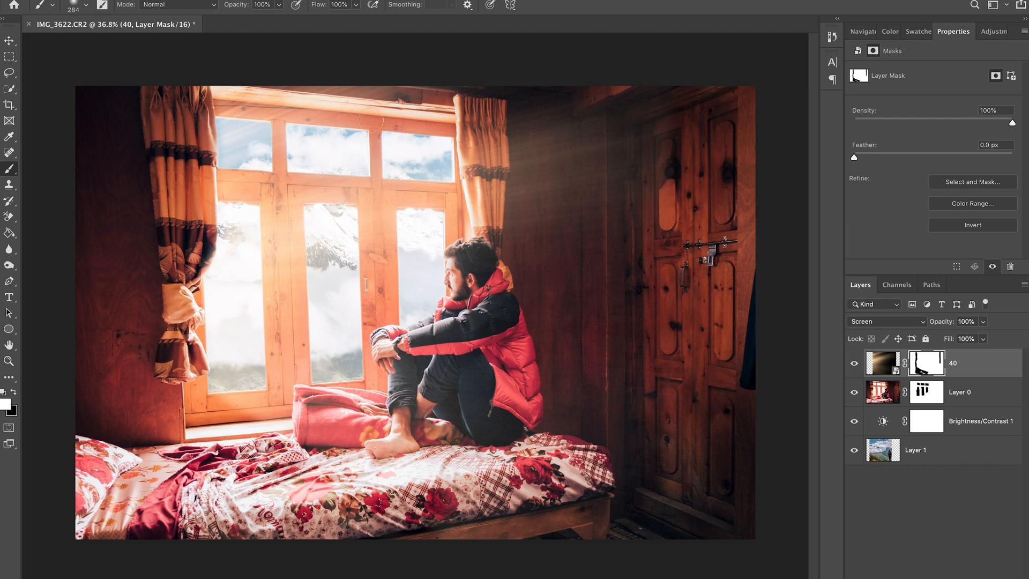
pyautogui.moveTo(727, 126)
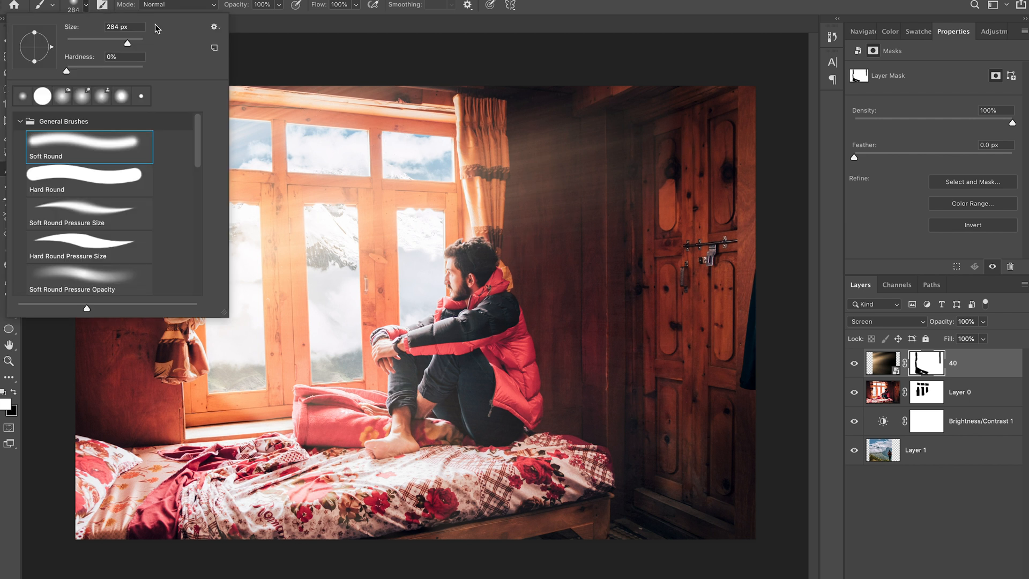
# - Enlarge the soft brush to about 1760 px and mask rays off the wooden door
pyautogui.moveTo(105, 42); pyautogui.dragTo(134, 42)
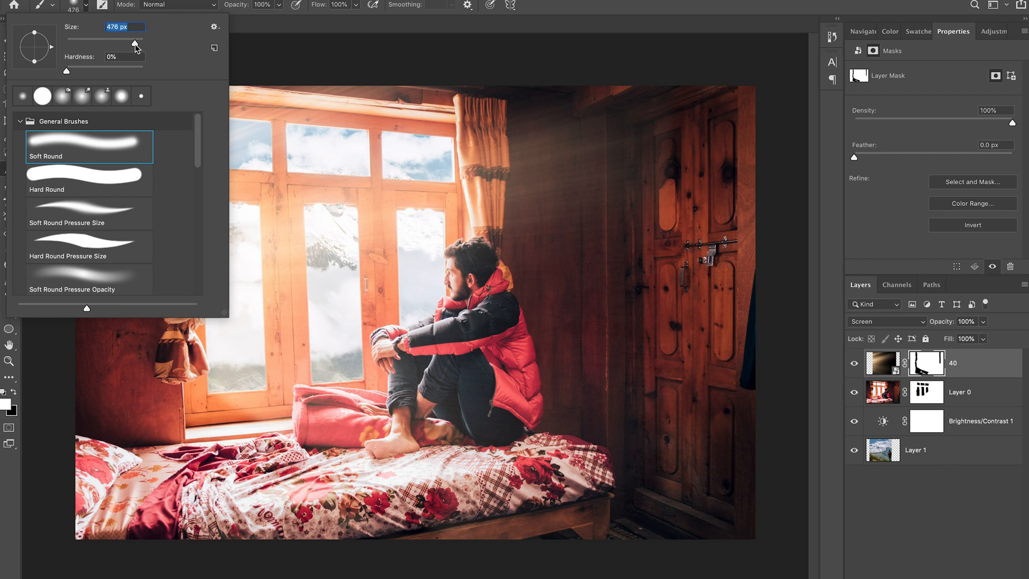
pyautogui.moveTo(134, 43); pyautogui.dragTo(141, 42)
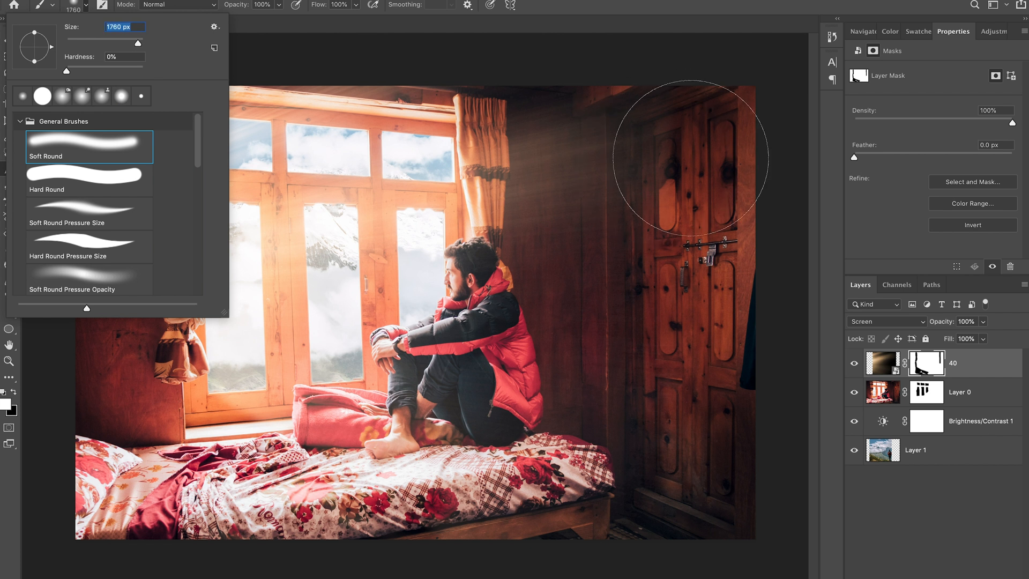
pyautogui.moveTo(679, 134)
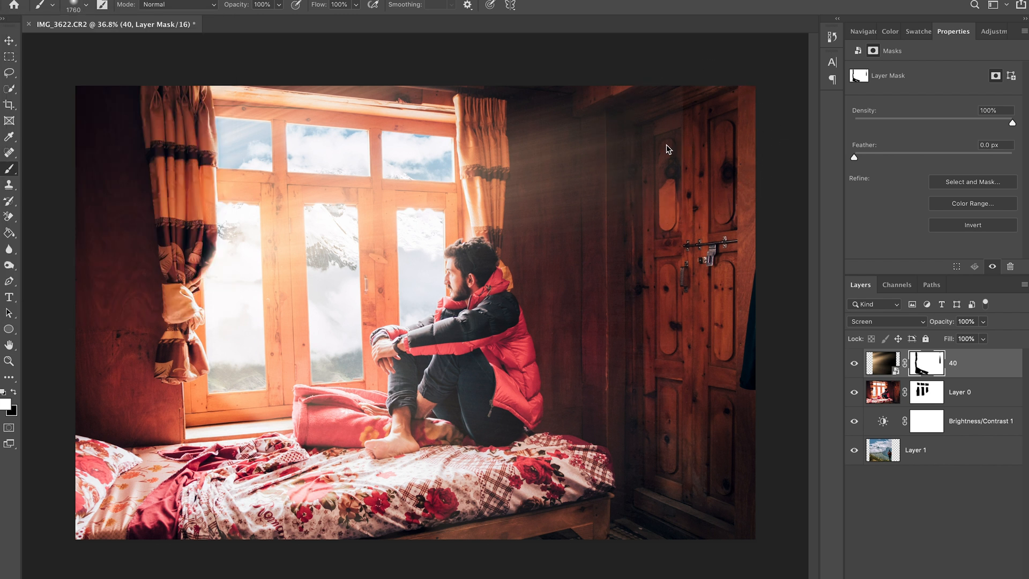
pyautogui.moveTo(664, 271)
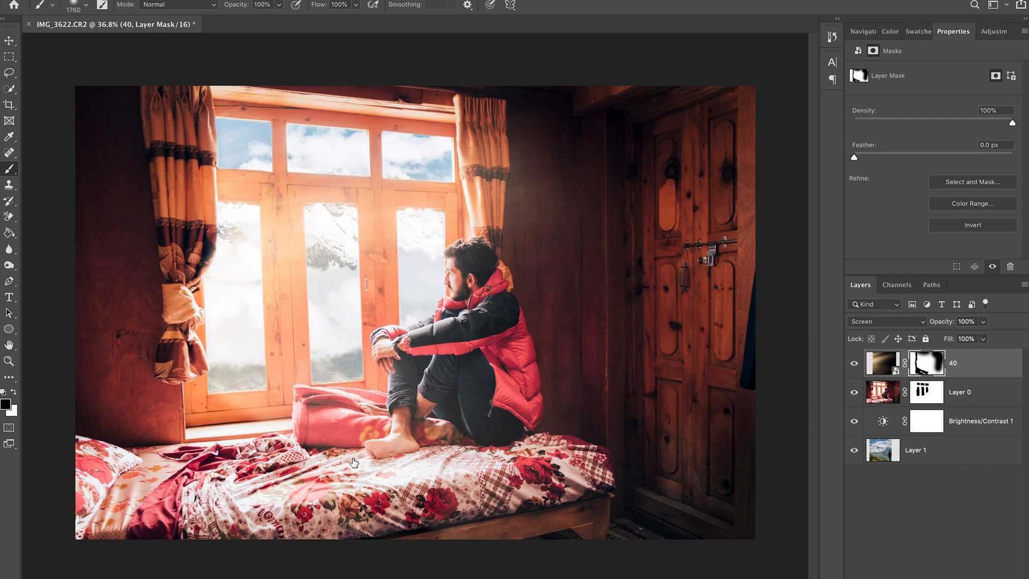
pyautogui.click(854, 364)
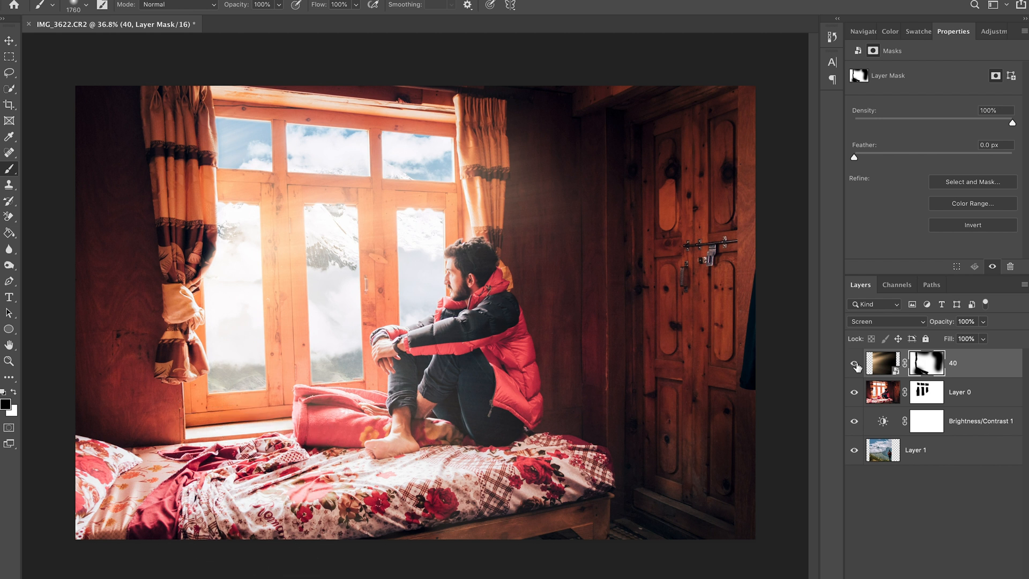
pyautogui.click(854, 366)
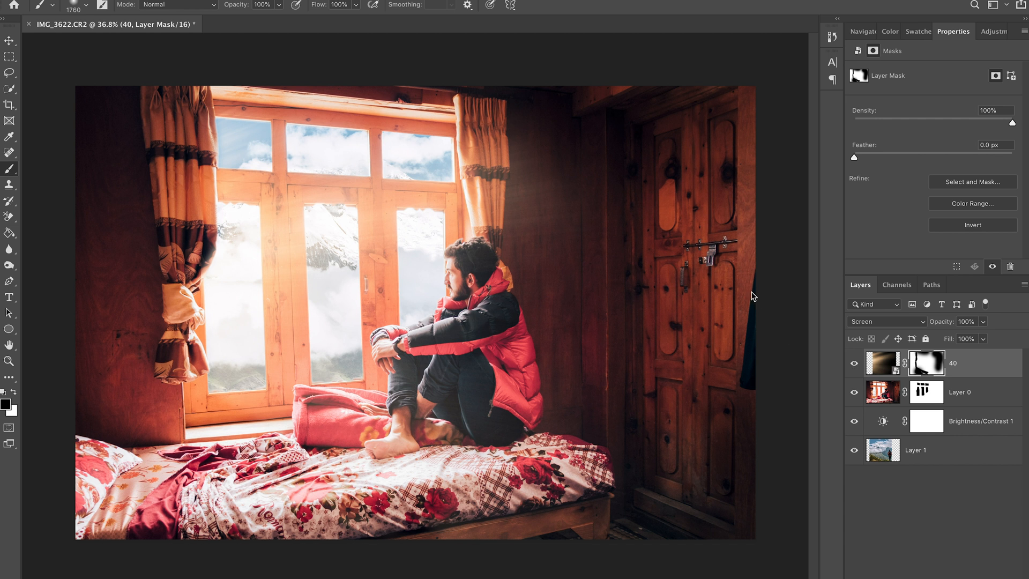
pyautogui.click(9, 41)
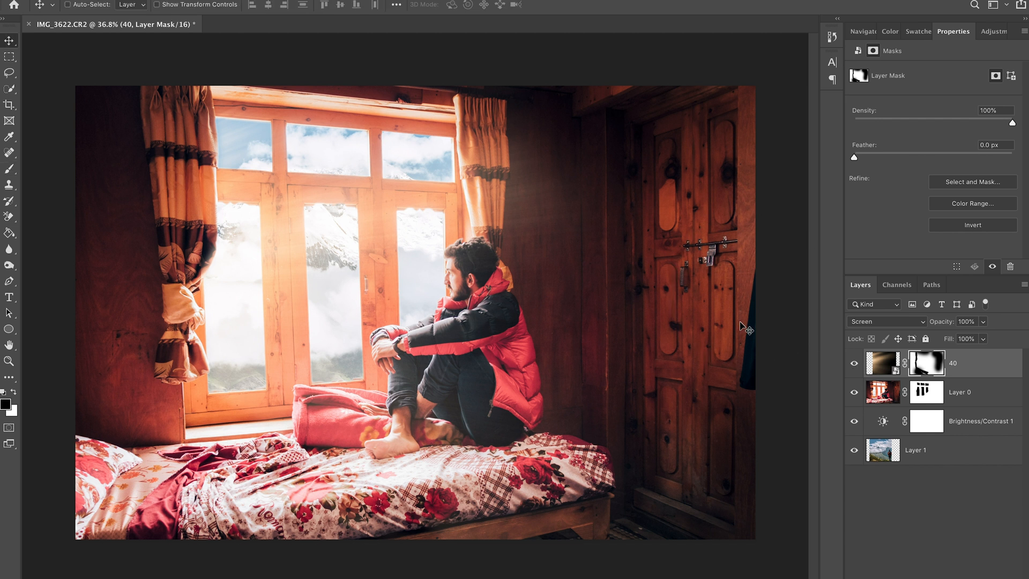
pyautogui.moveTo(714, 331)
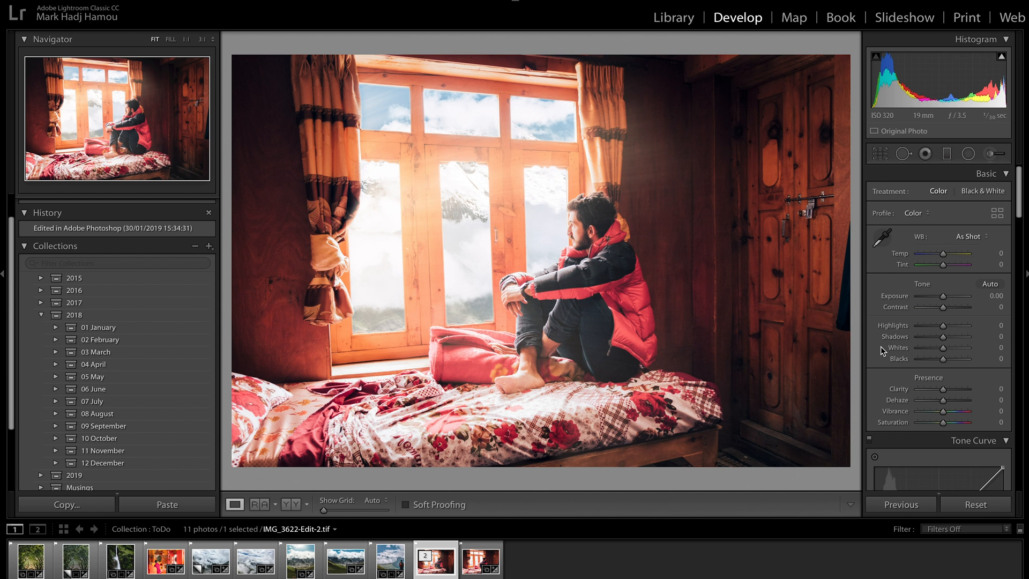
pyautogui.moveTo(1000, 356)
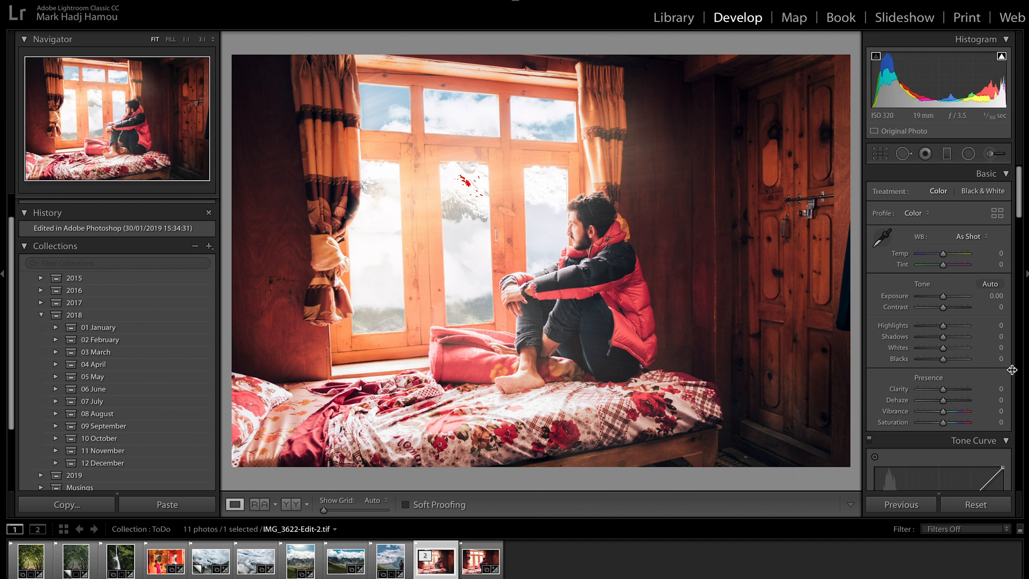
pyautogui.moveTo(459, 179)
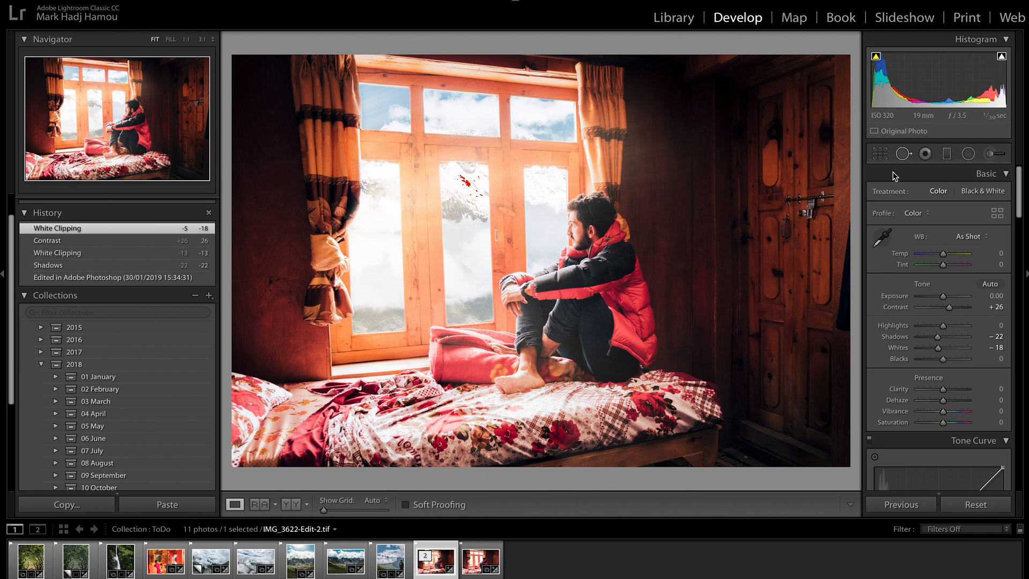
# - Crop the composite to a 4 x 5 portrait frame around the window and seated man
pyautogui.click(879, 154)
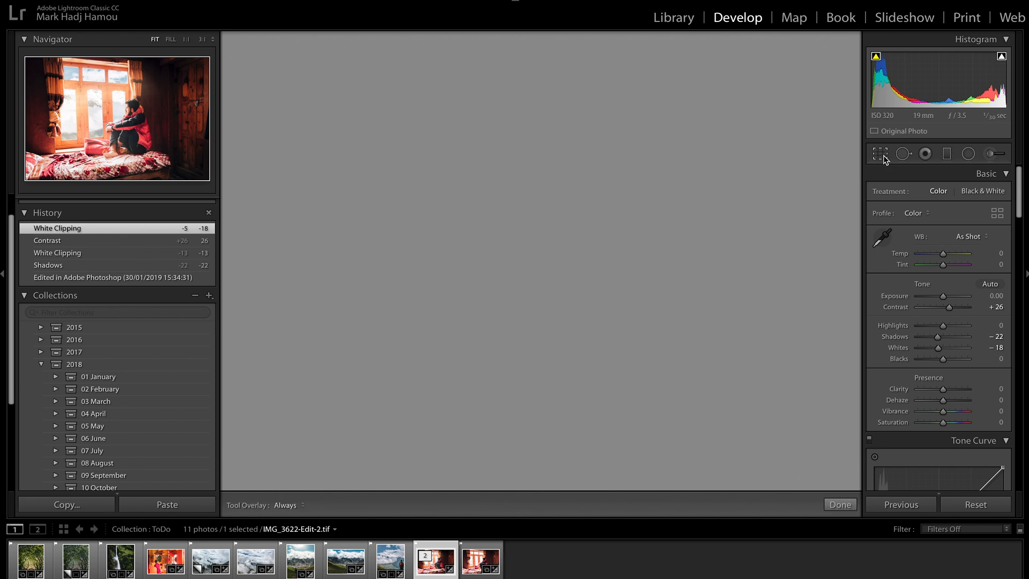
pyautogui.click(879, 153)
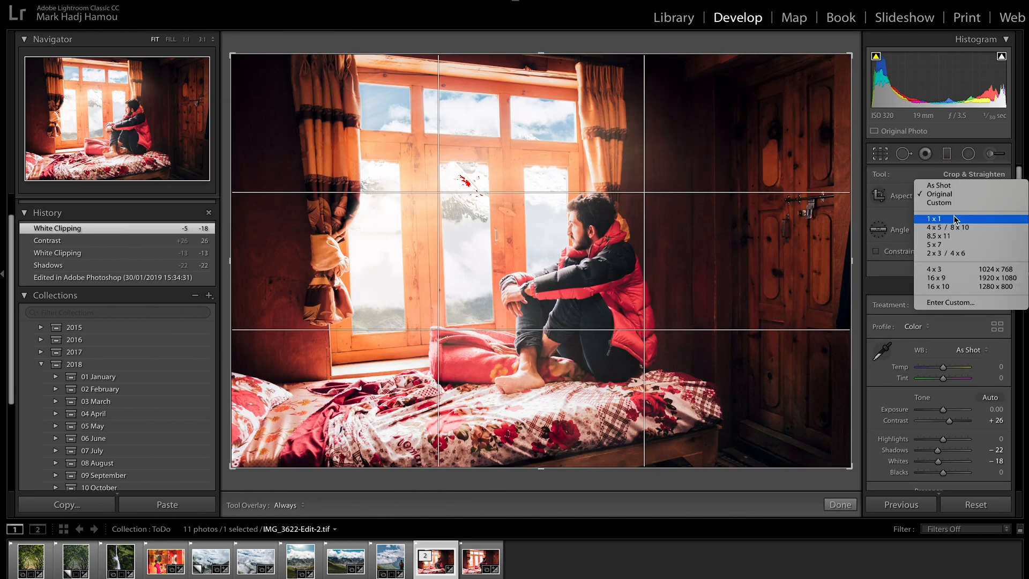
pyautogui.click(949, 227)
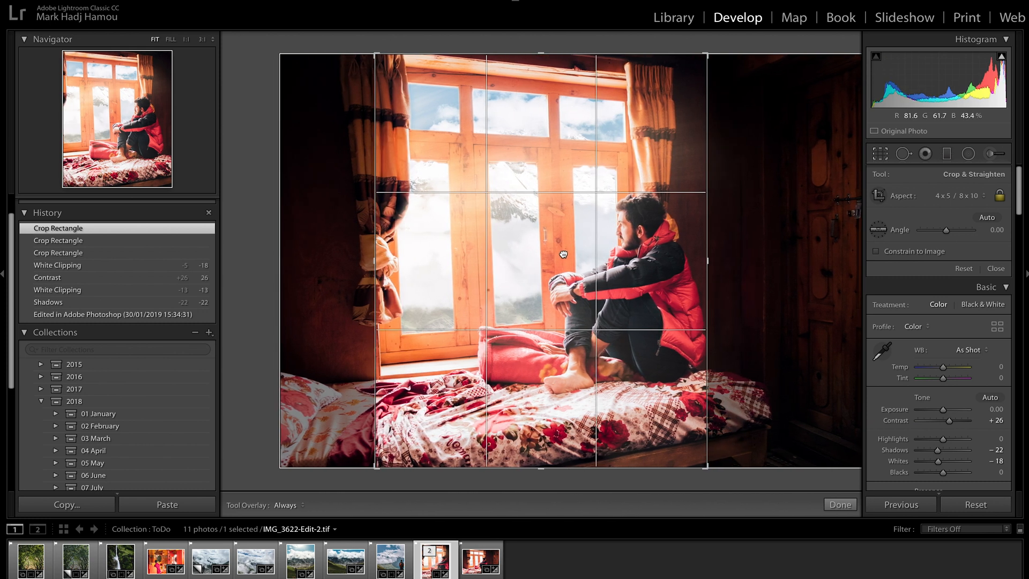
pyautogui.click(839, 504)
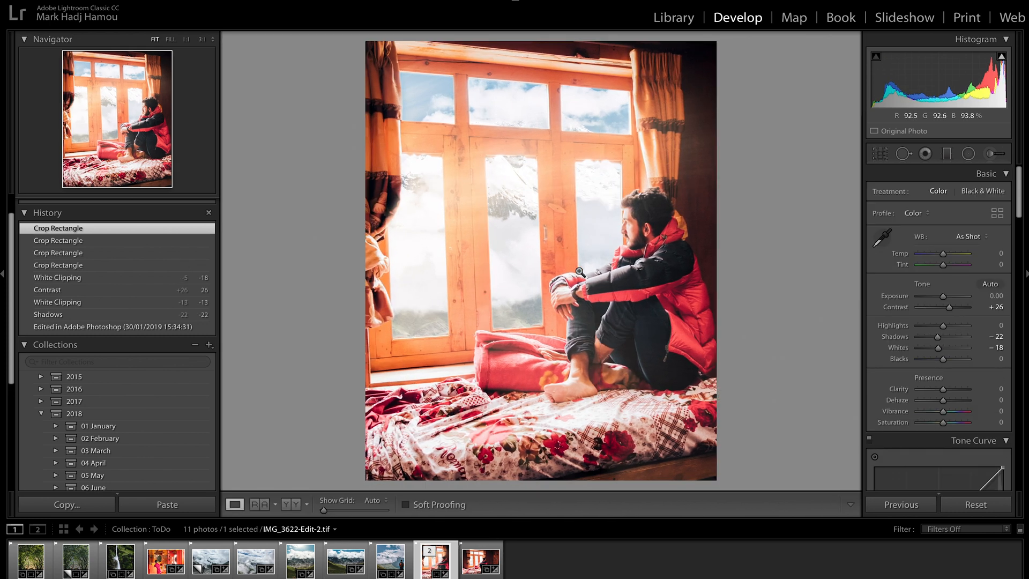